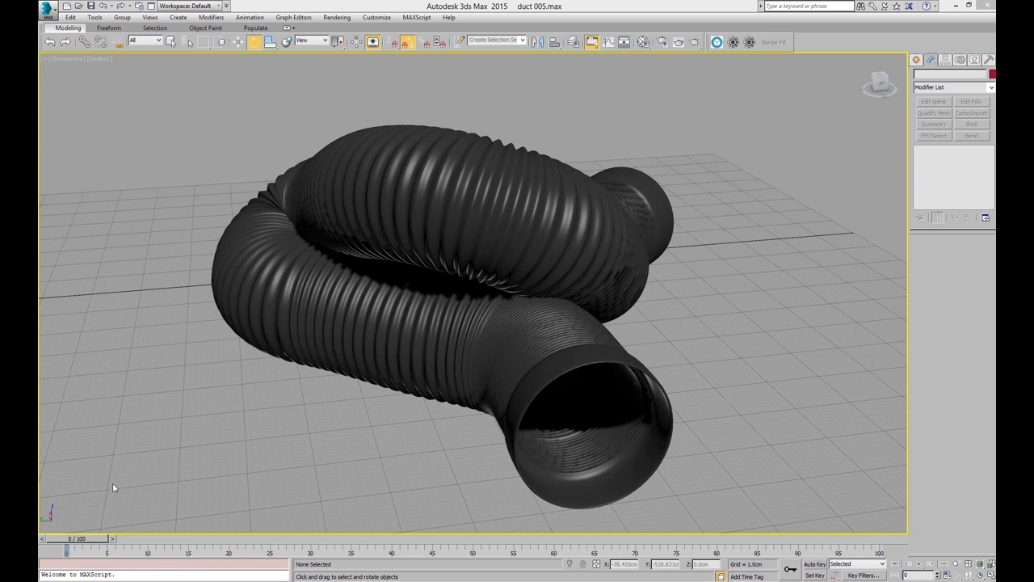
mouse_move(475, 298)
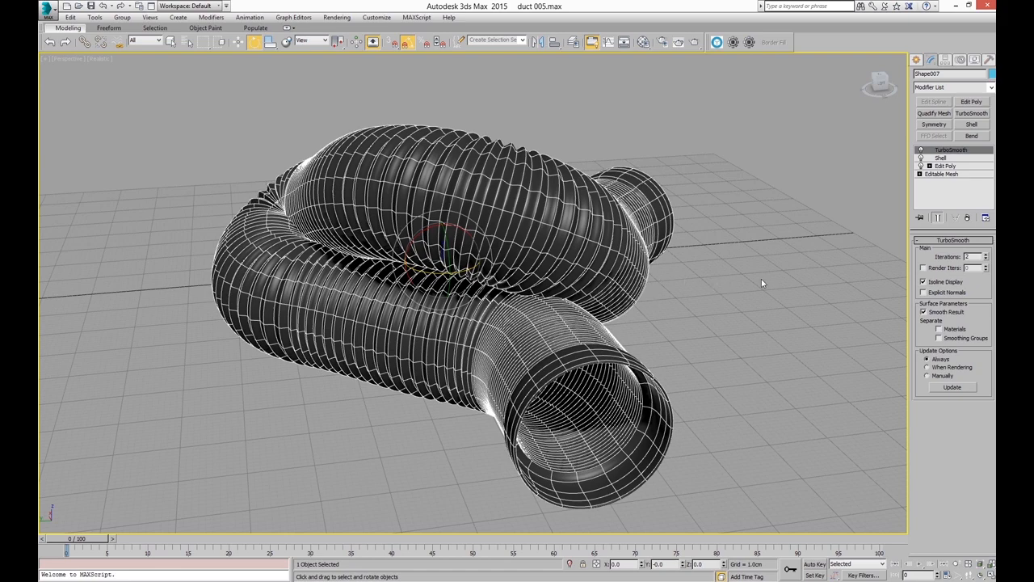
- Locate the Damper under Create > Dynamics and review its cylinder, piston and boot parameters
drag(761, 283, 419, 405)
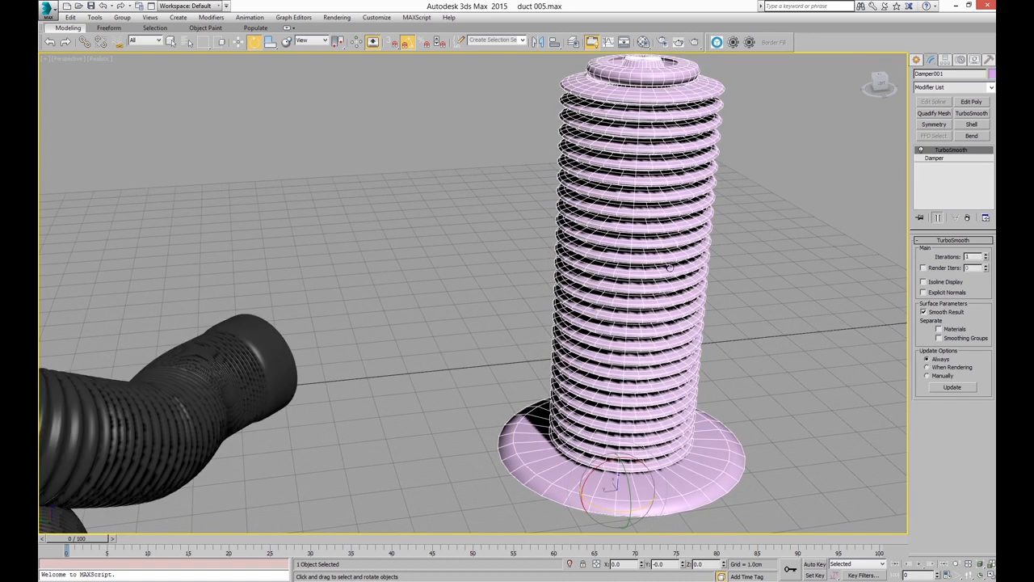
click(916, 58)
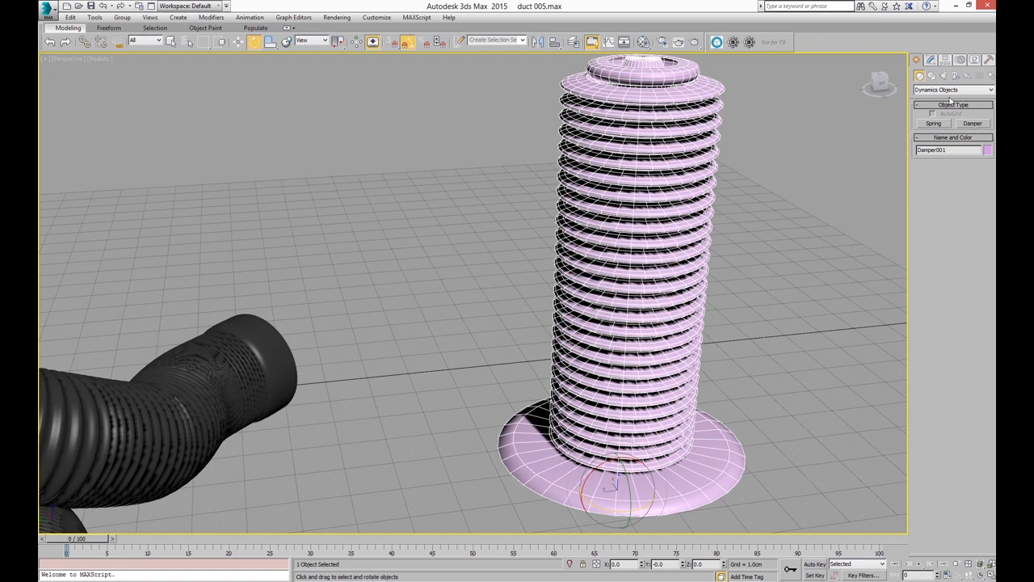
mouse_move(963, 136)
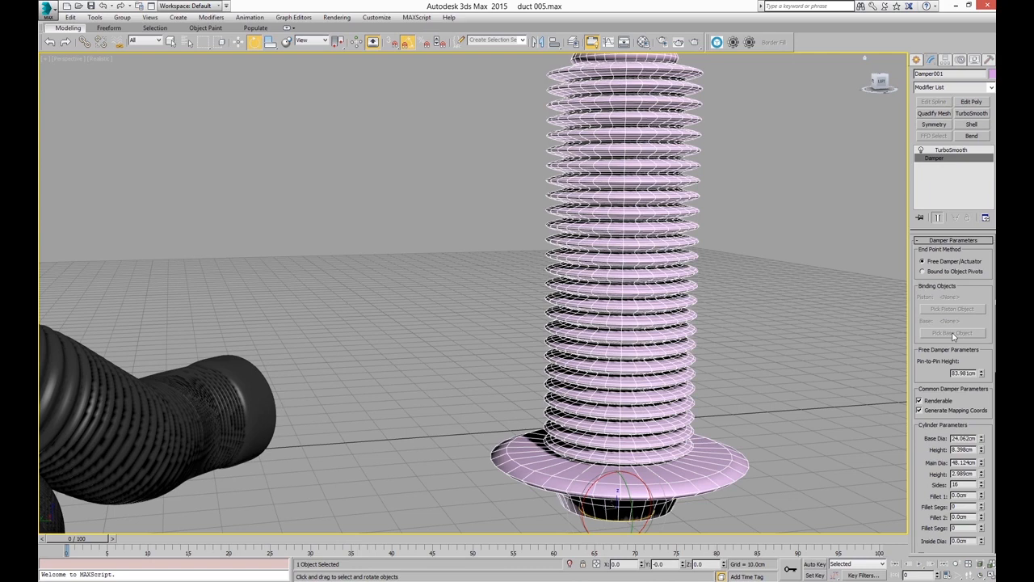
scroll(down, 3)
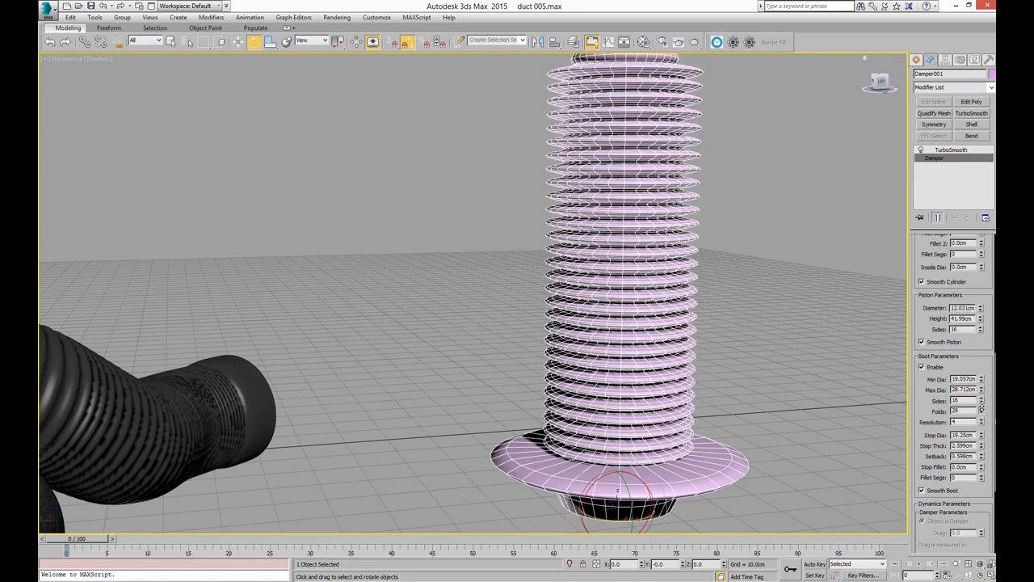
click(982, 412)
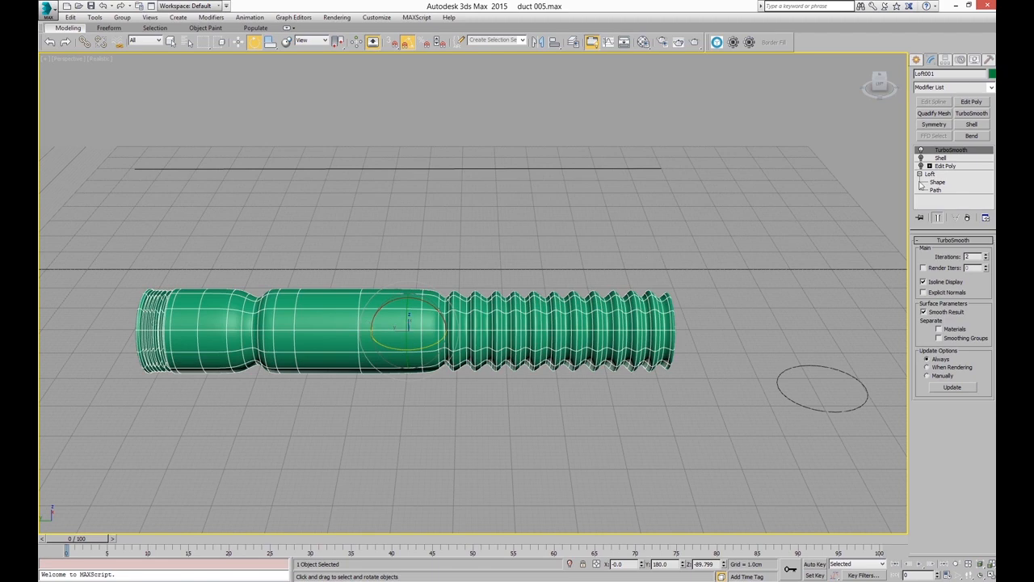
- Show the Loft's own parameters and turn on its Scale deformation
click(930, 173)
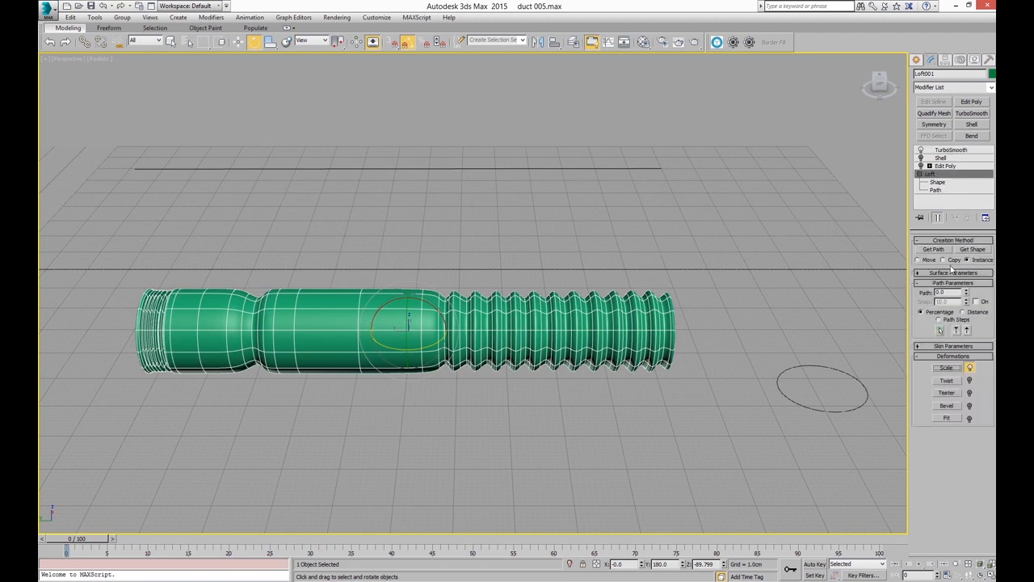
click(947, 368)
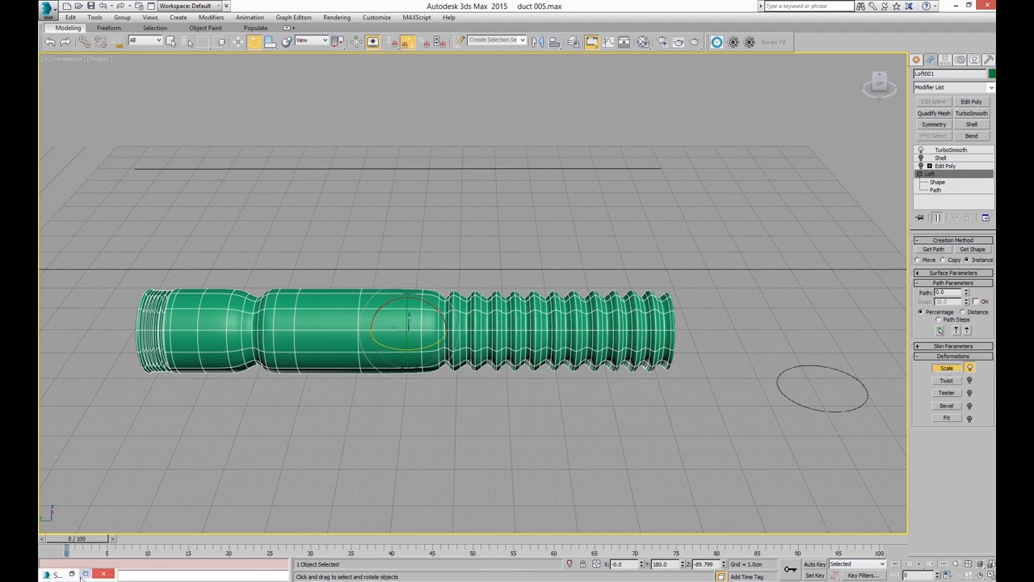
click(947, 369)
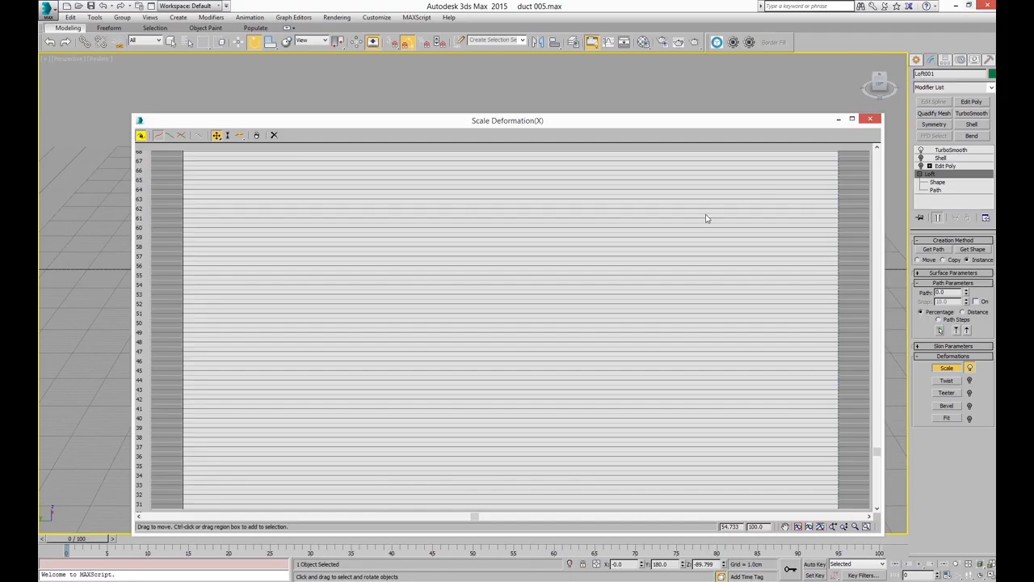
mouse_move(583, 404)
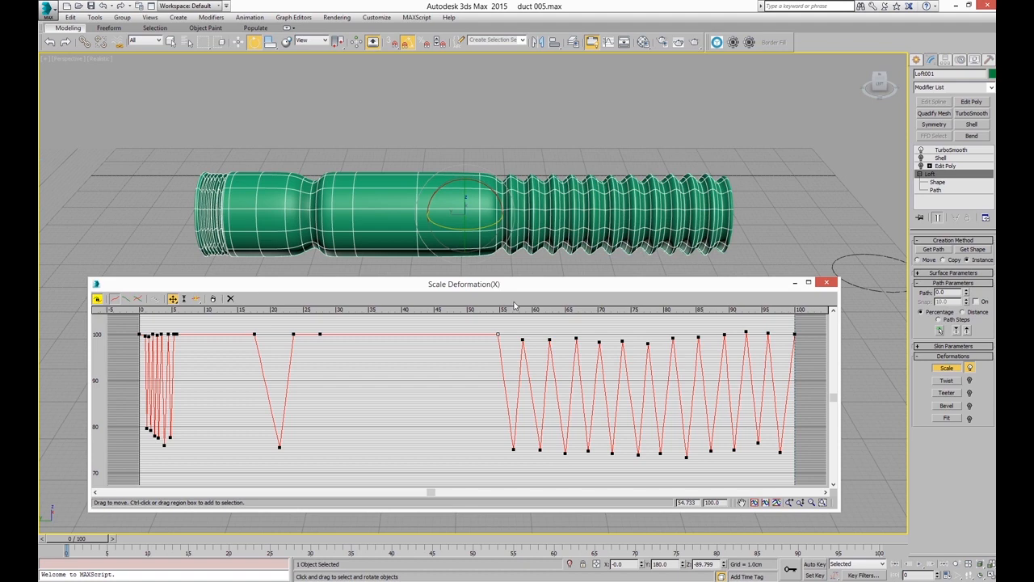
mouse_move(231, 343)
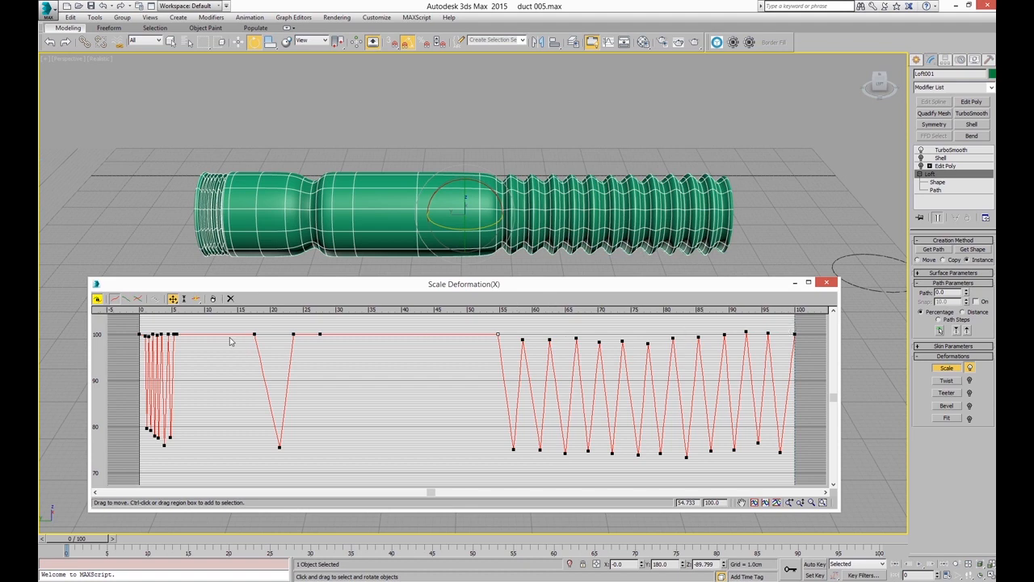
mouse_move(246, 338)
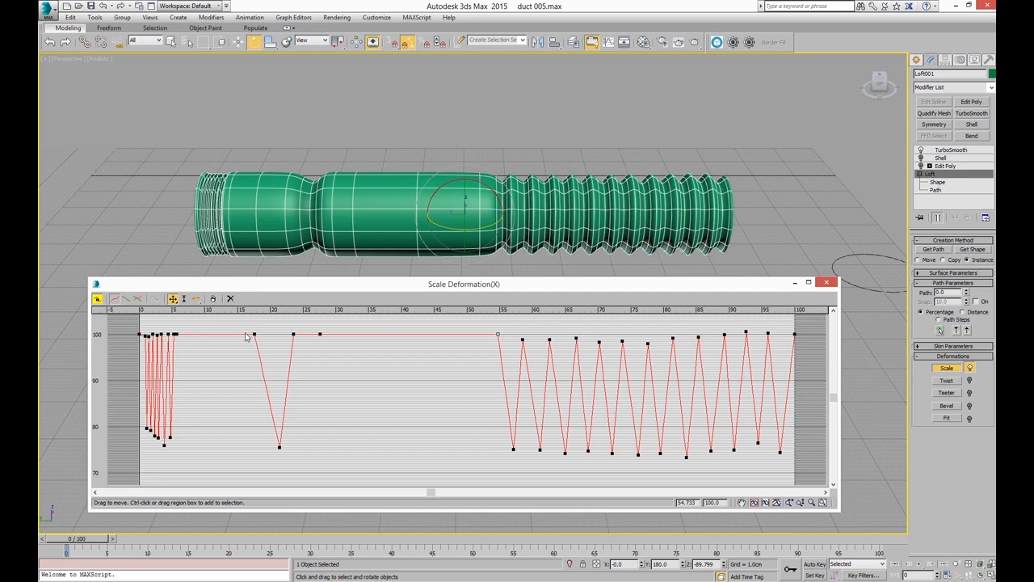
mouse_move(798, 332)
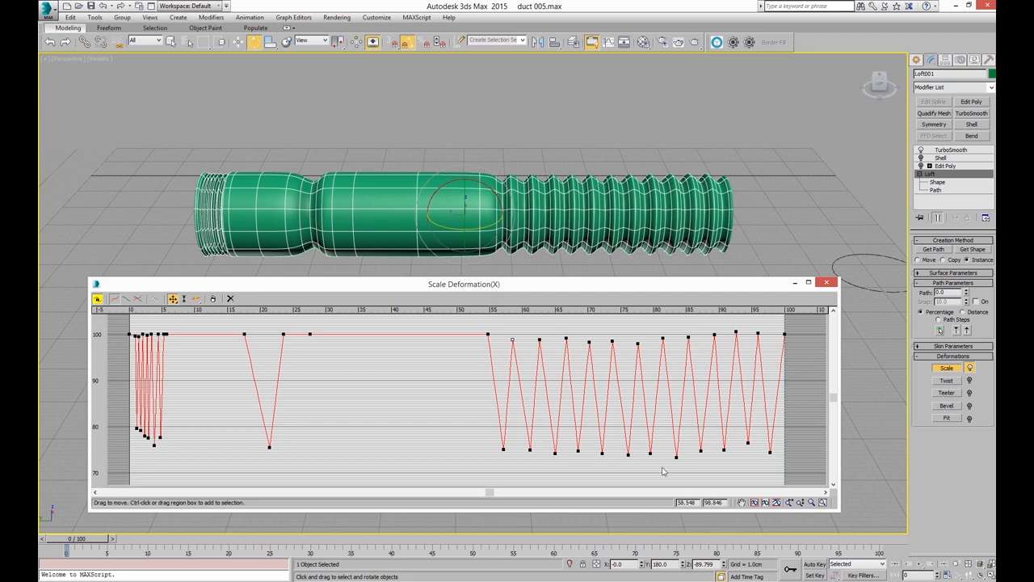
mouse_move(596, 362)
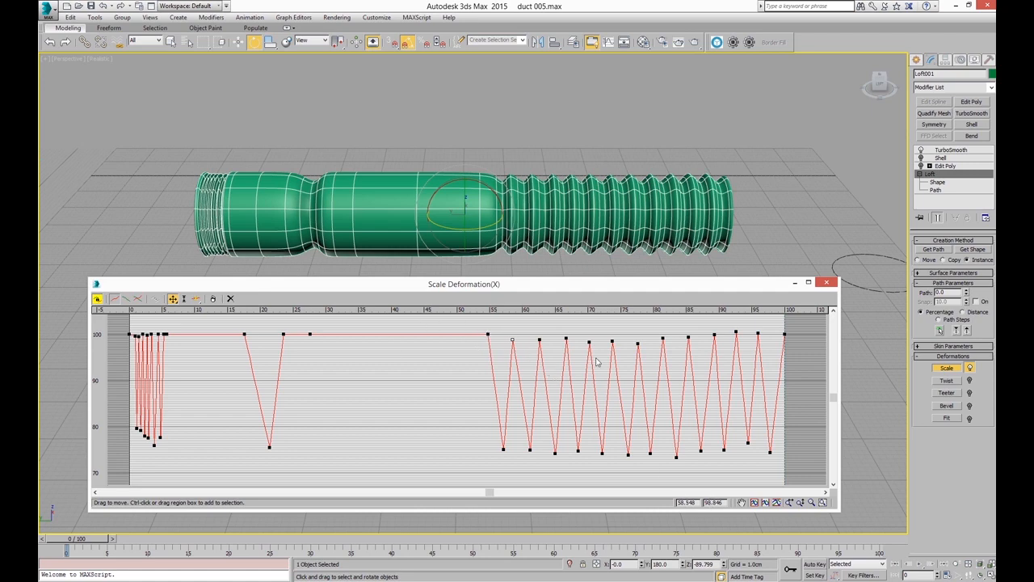
drag(464, 284, 475, 249)
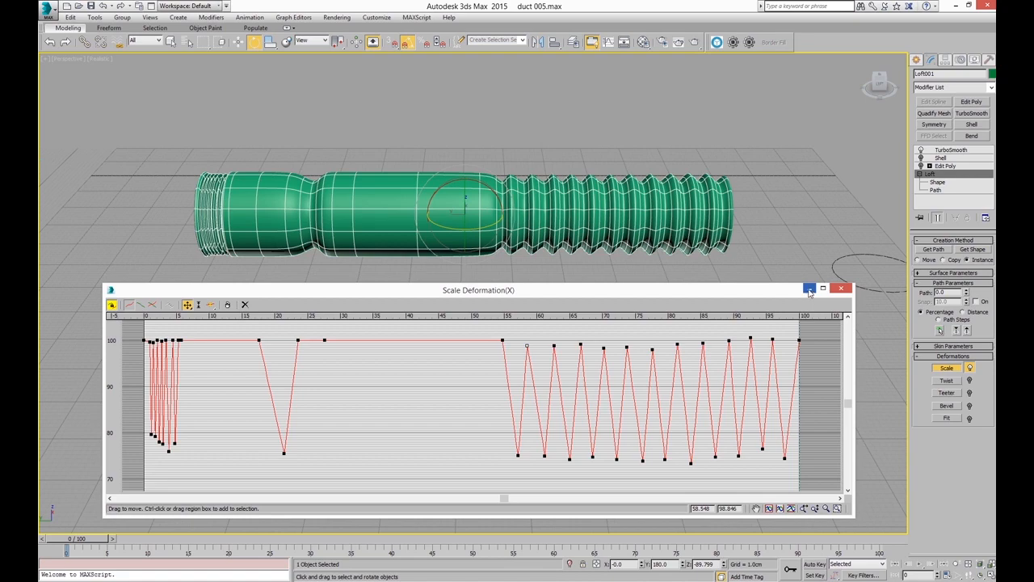
click(808, 288)
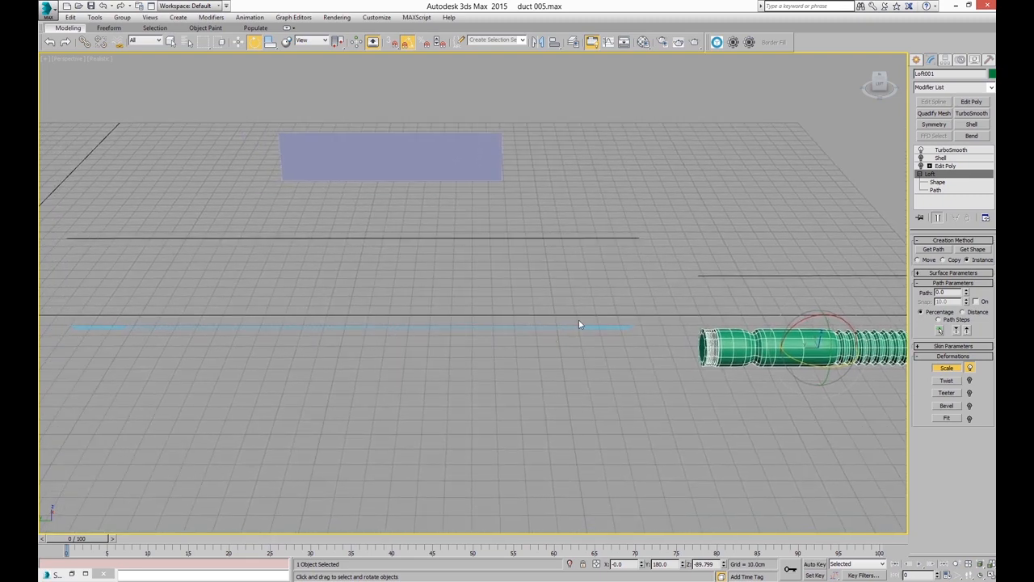
mouse_move(530, 303)
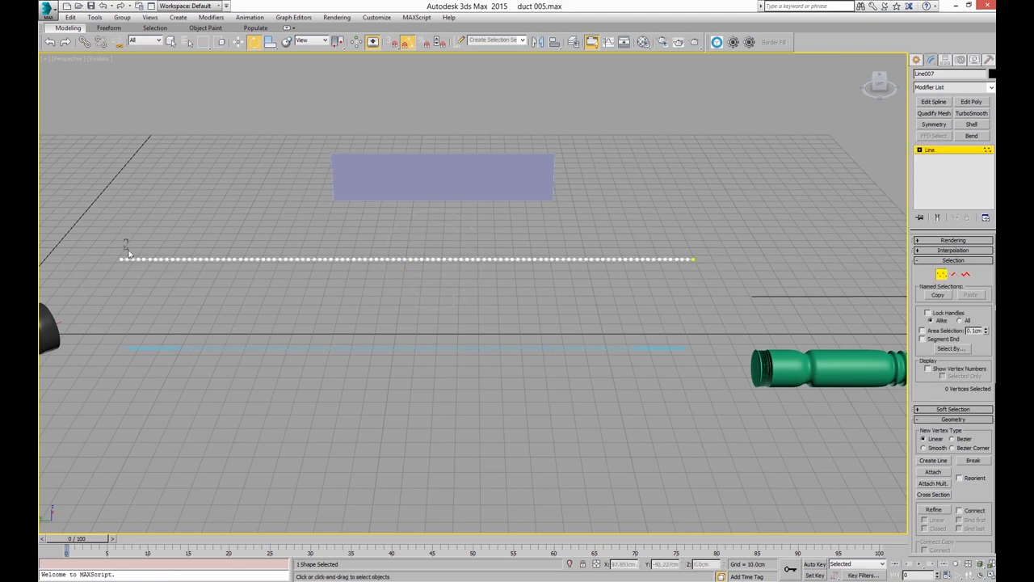
- Delete the line's middle vertices, then Divide its segment into evenly spaced vertices
drag(126, 245, 689, 289)
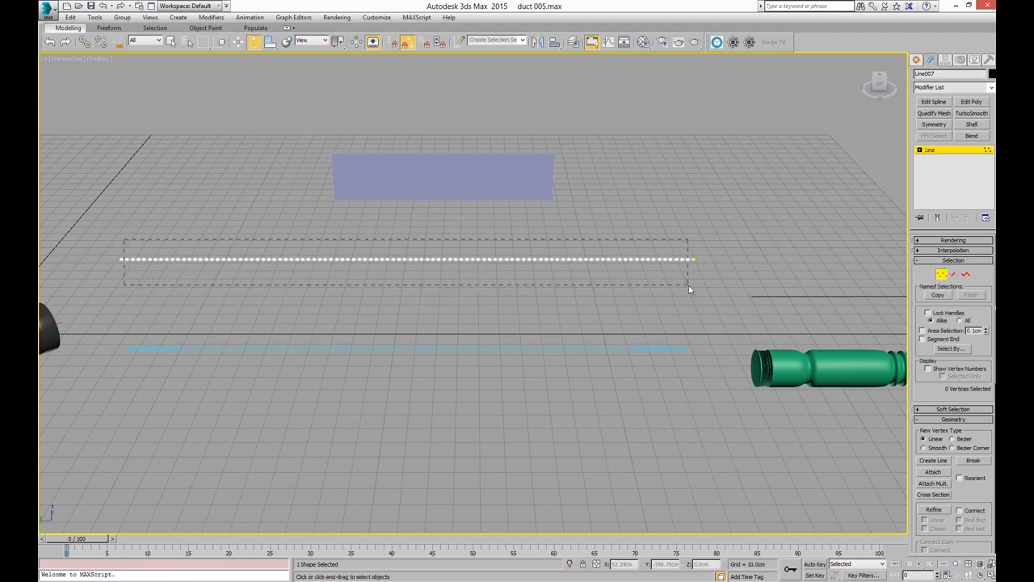
click(575, 260)
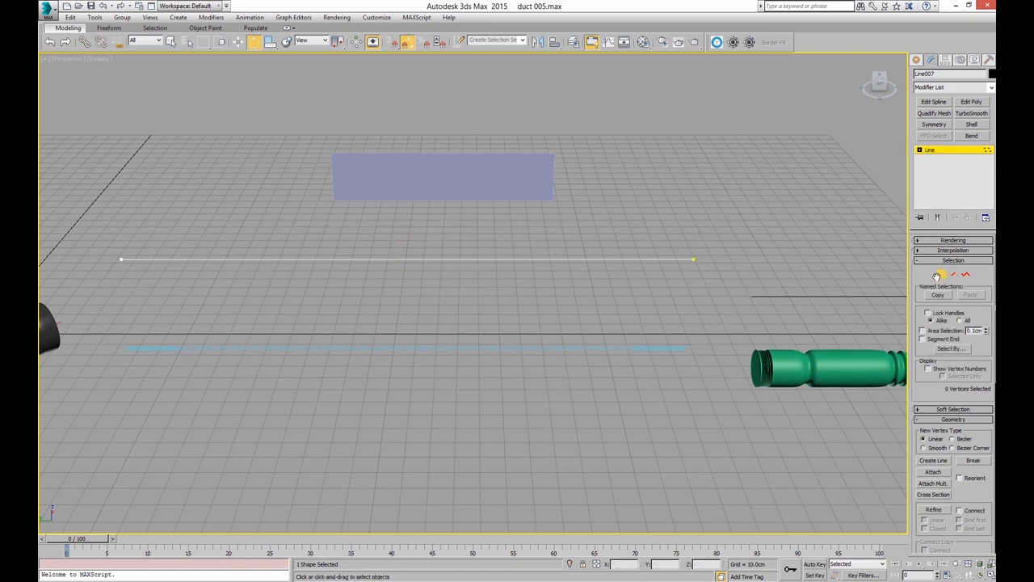
mouse_move(942, 275)
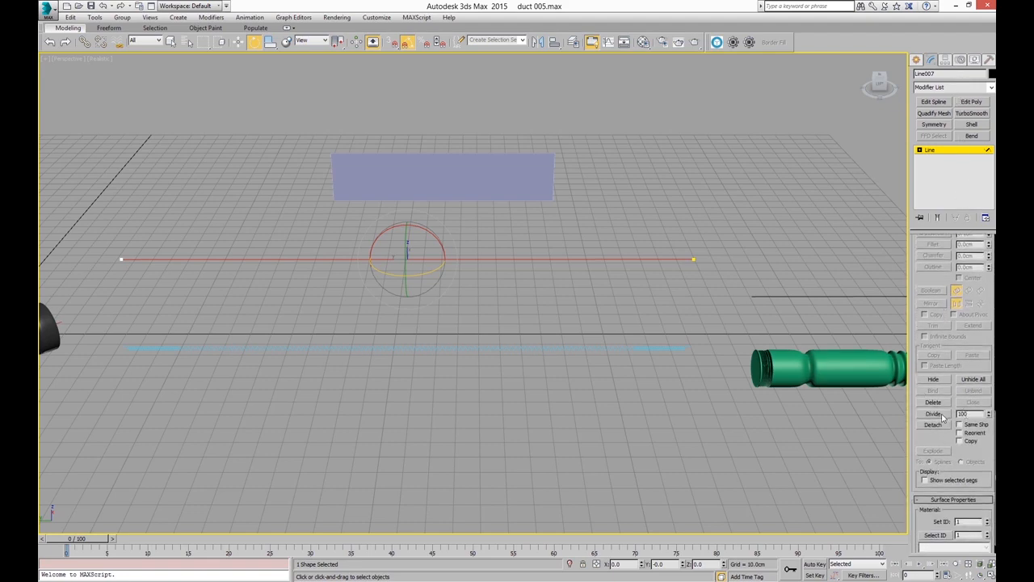
click(934, 414)
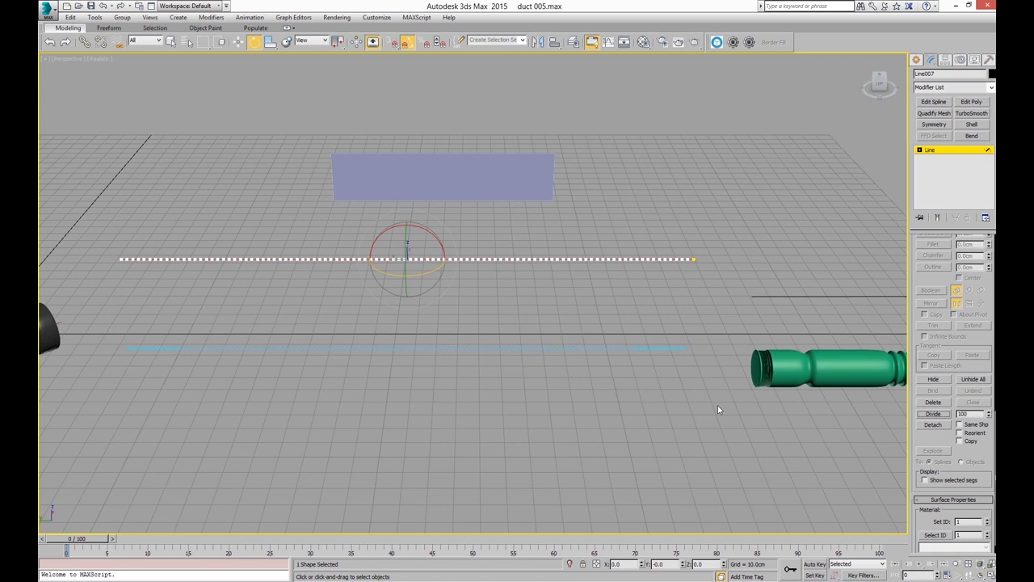
mouse_move(514, 260)
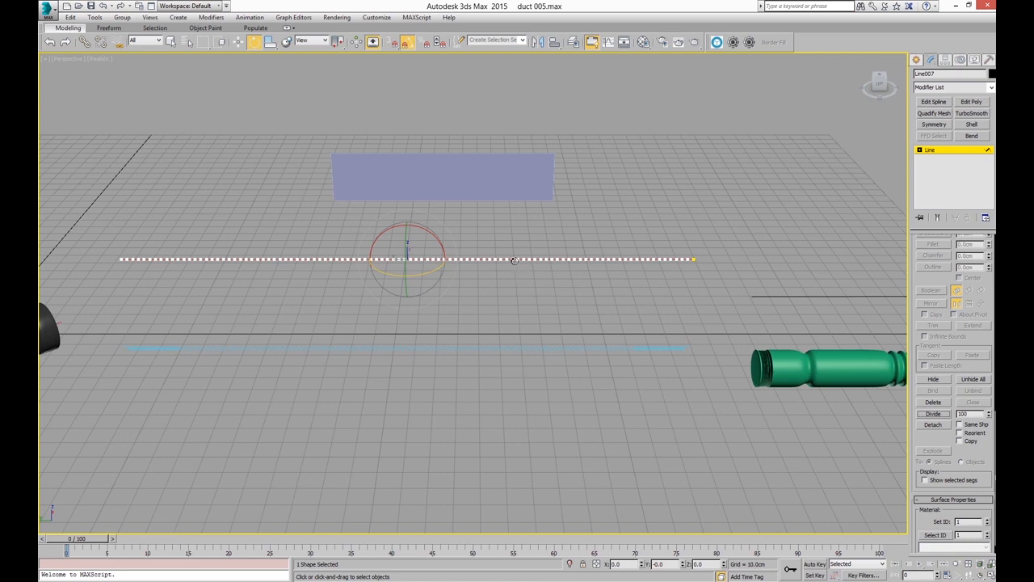
mouse_move(516, 268)
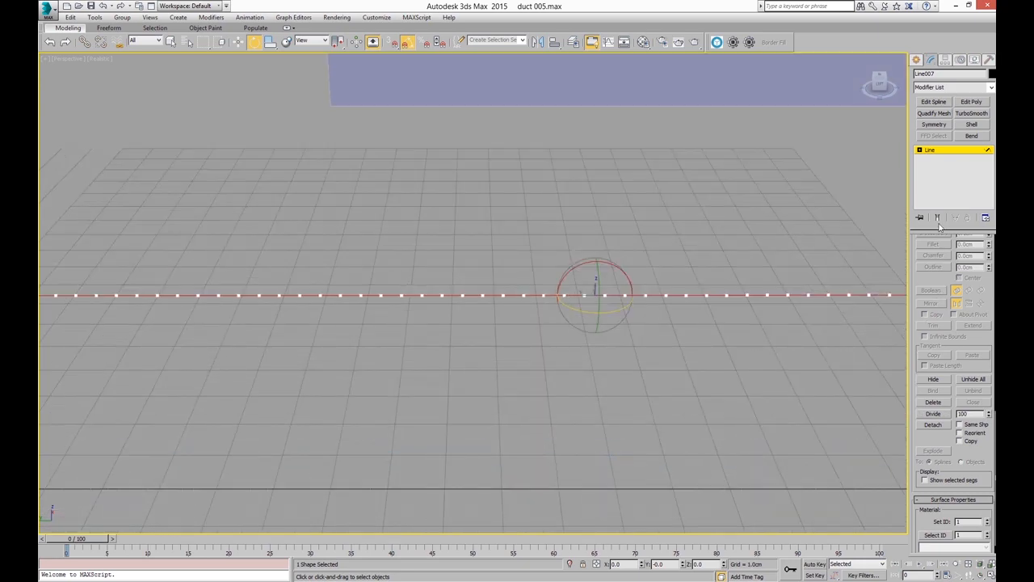
- Enter the Line's Vertex level and select the leftmost vertices of the divided path
click(929, 148)
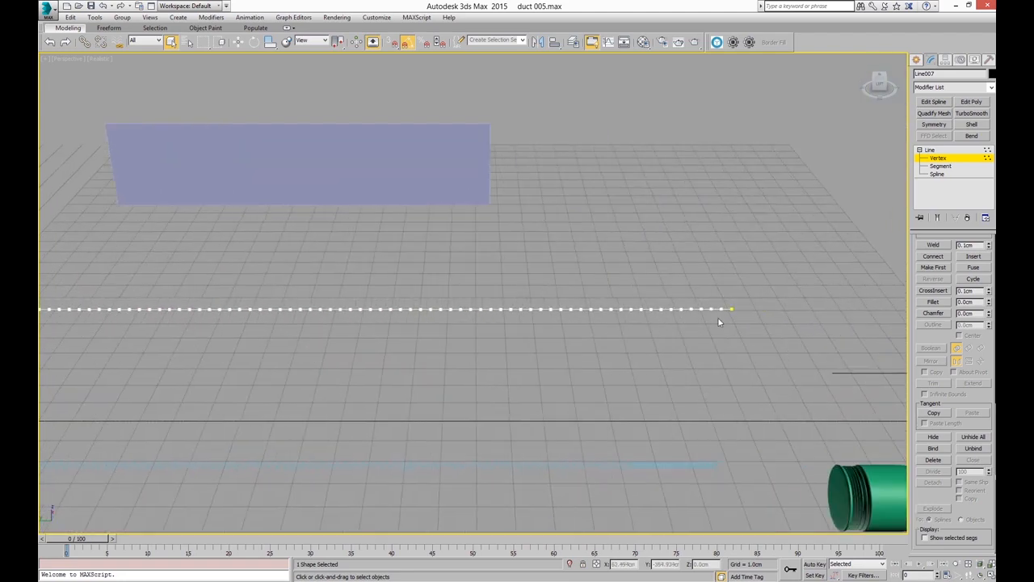
mouse_move(601, 462)
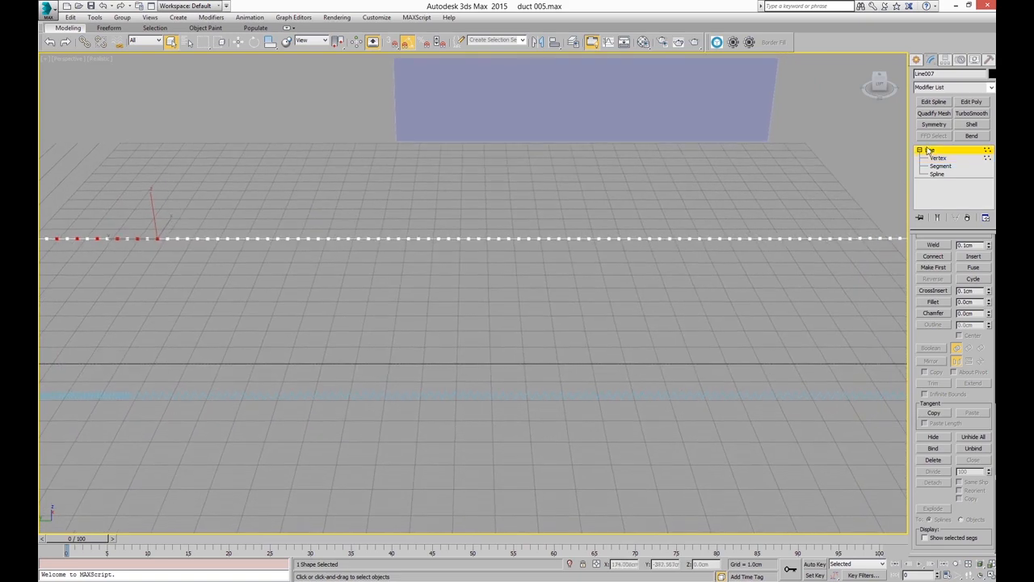
click(617, 181)
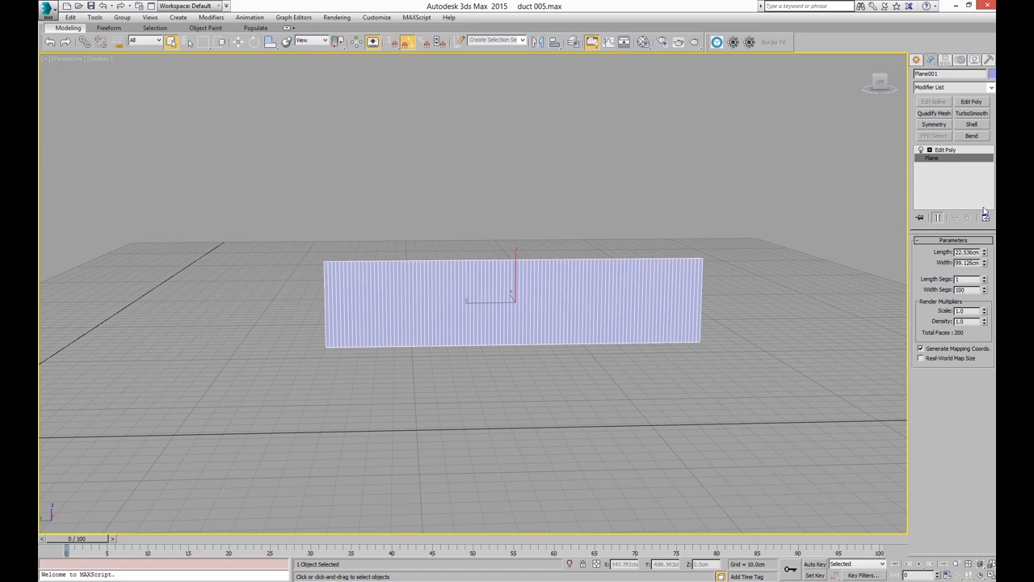
- Expand the plane's Edit Poly modifier and switch to its Vertex sub-object level
click(921, 149)
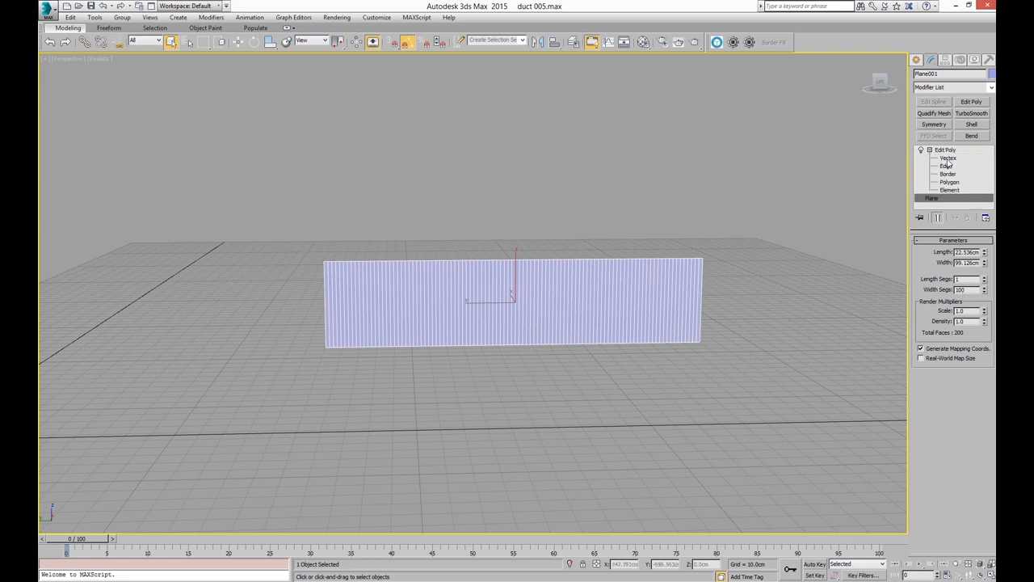
click(946, 158)
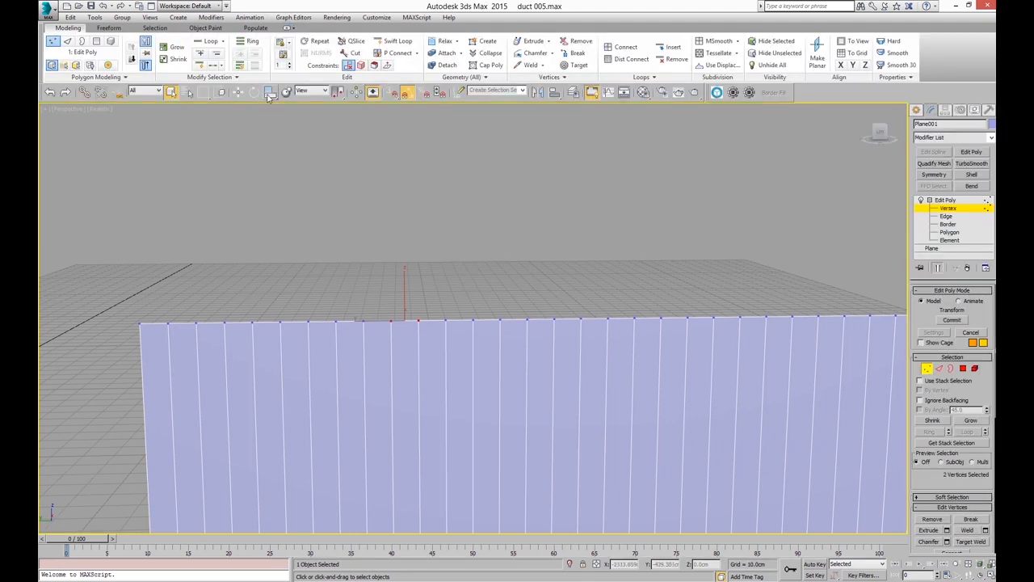
mouse_move(215, 64)
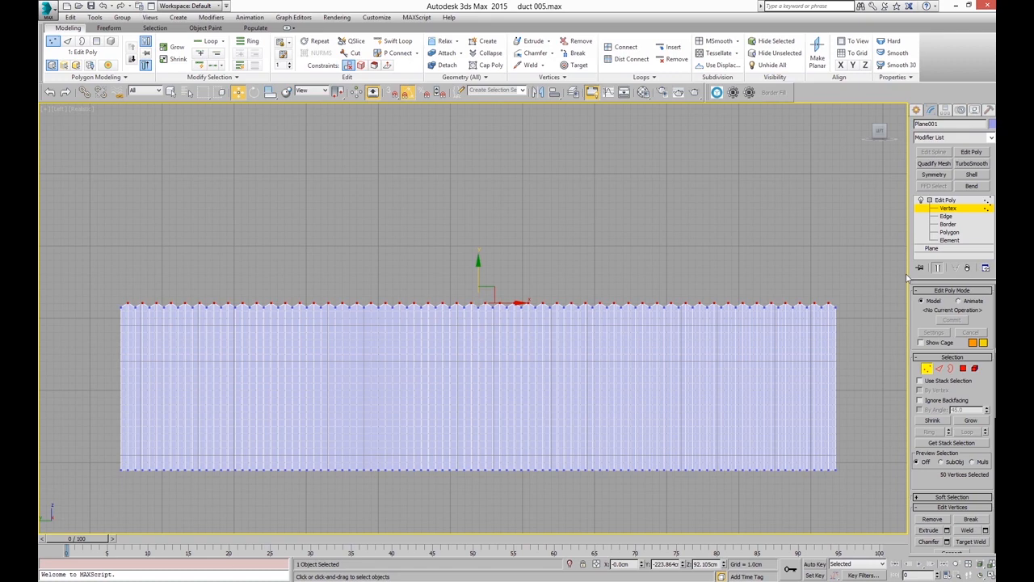
mouse_move(934, 378)
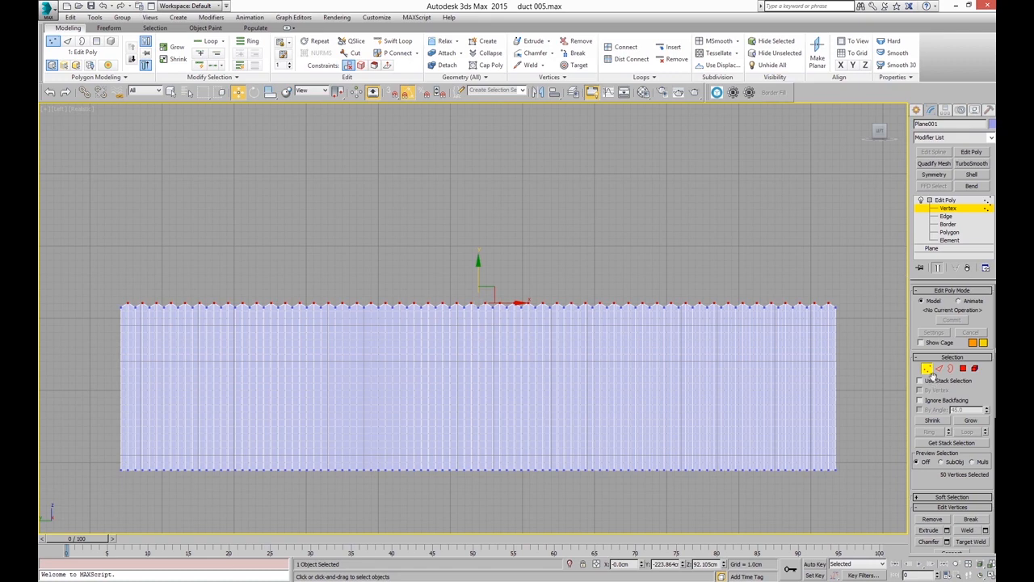
- Convert the top vertices to edges and create a Linear shape named steel from them
click(945, 216)
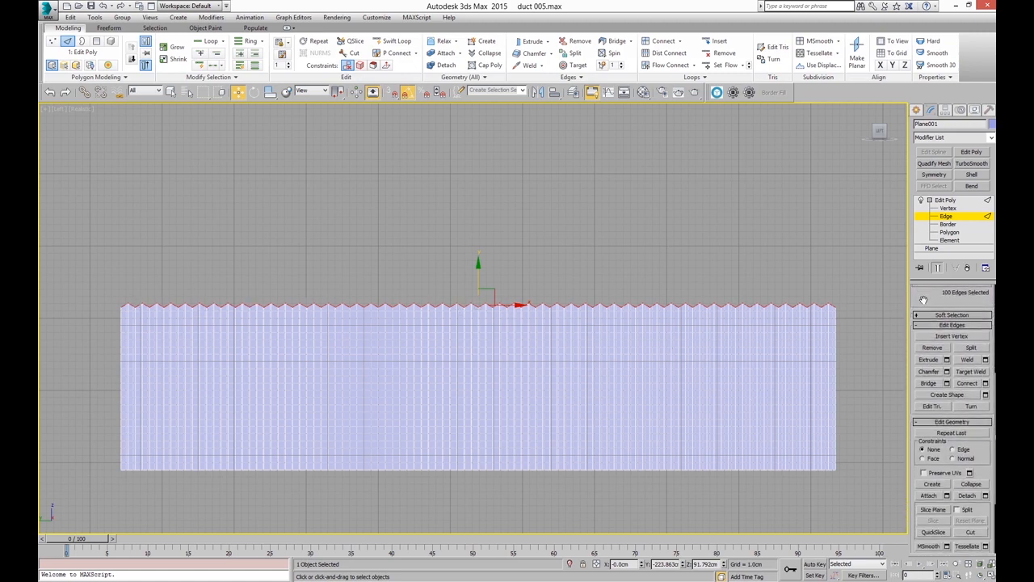
click(951, 313)
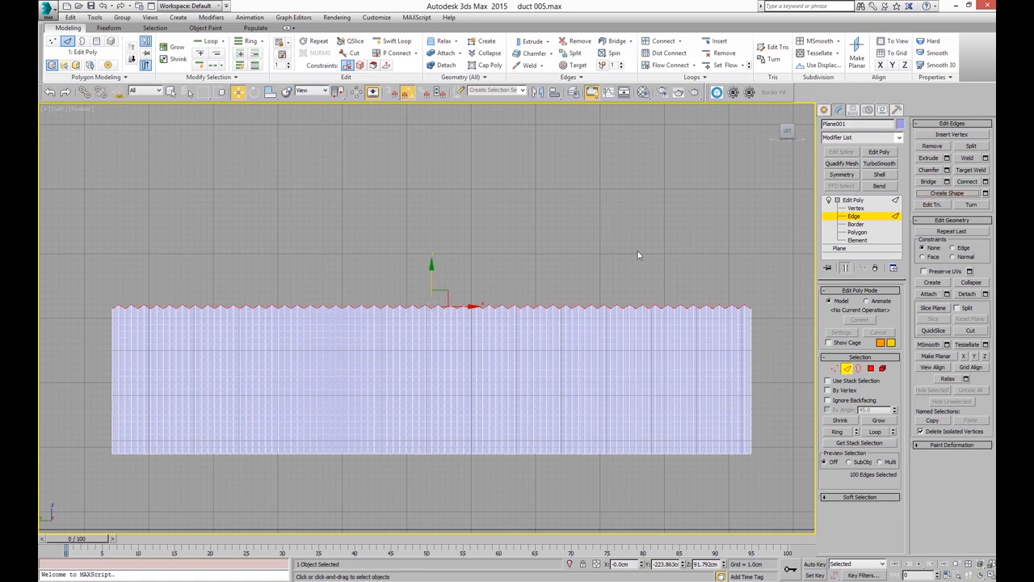
mouse_move(986, 197)
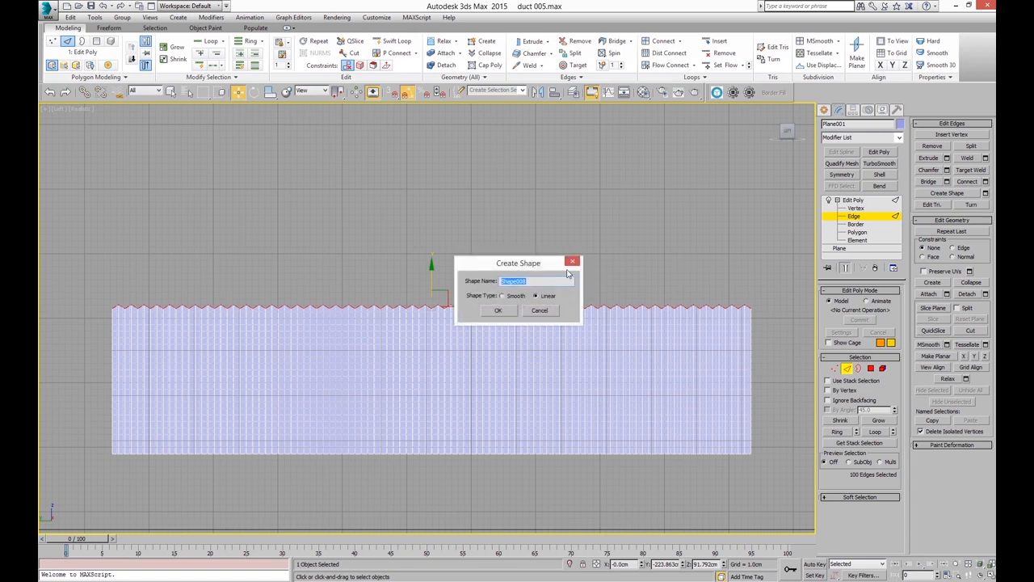
text(steel)
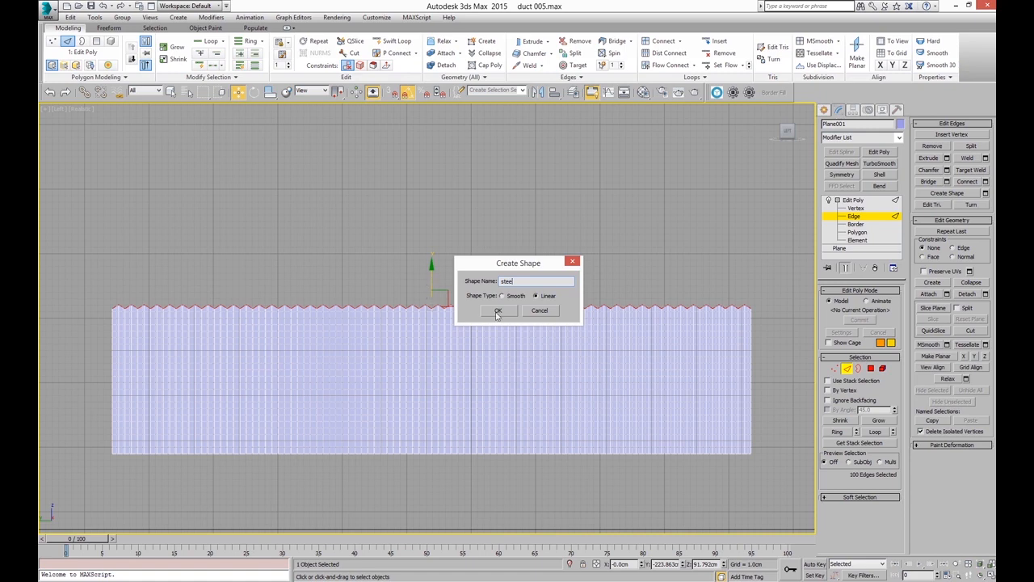
click(498, 310)
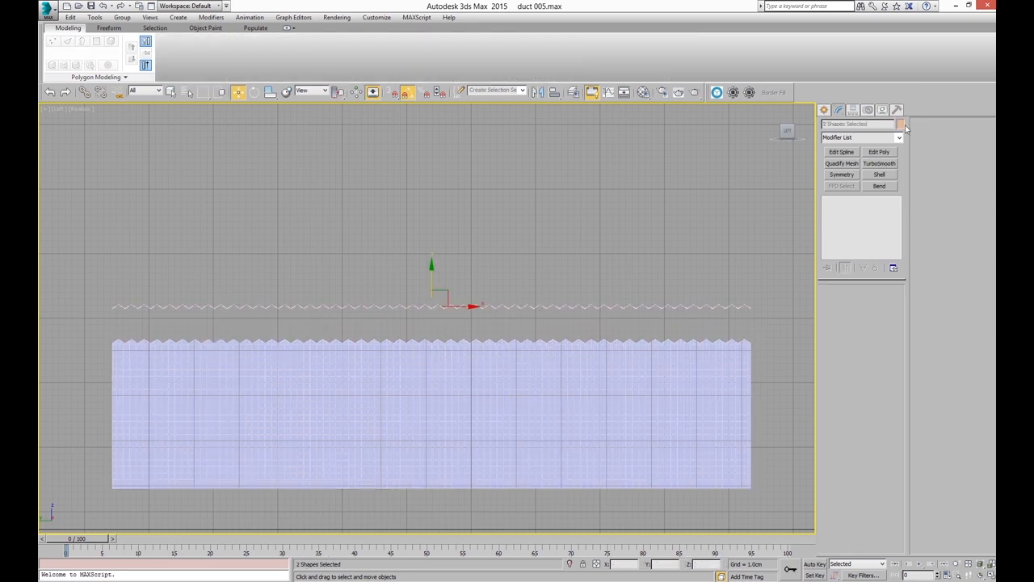
click(898, 122)
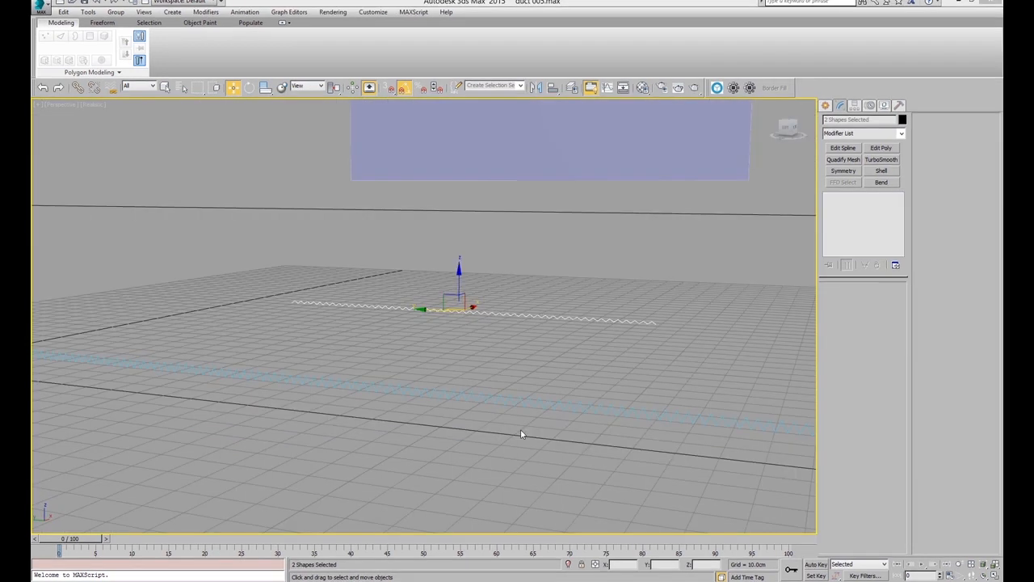
mouse_move(543, 315)
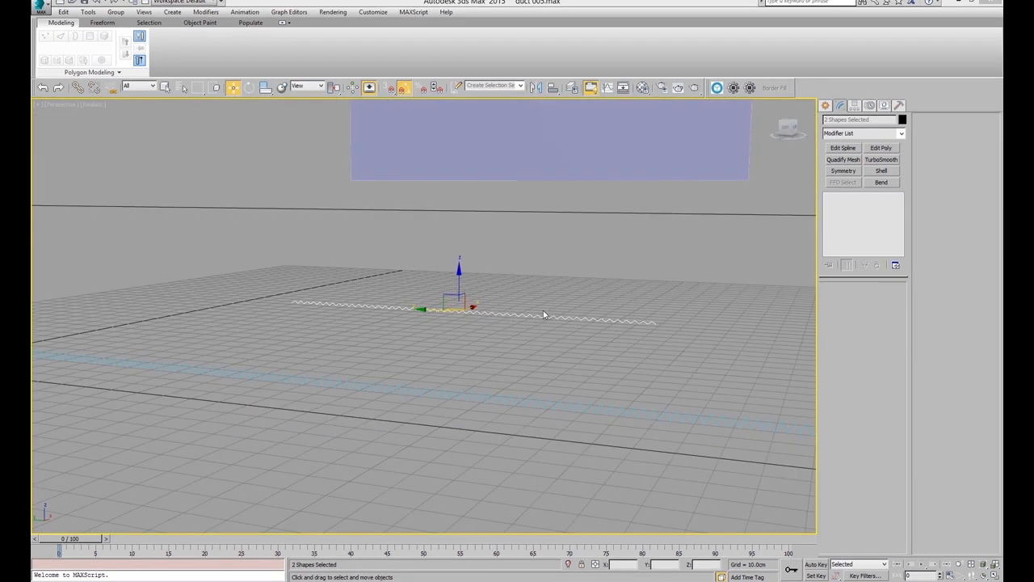
- Lathe the wavy steel profile into a long ribbed tube and smooth it with TurboSmooth
drag(543, 314, 436, 401)
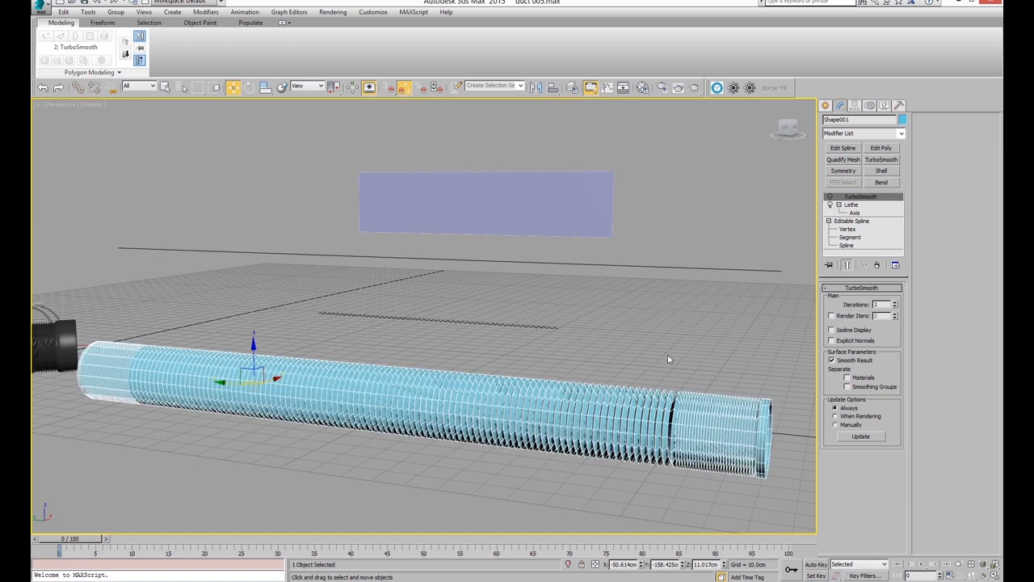
mouse_move(469, 398)
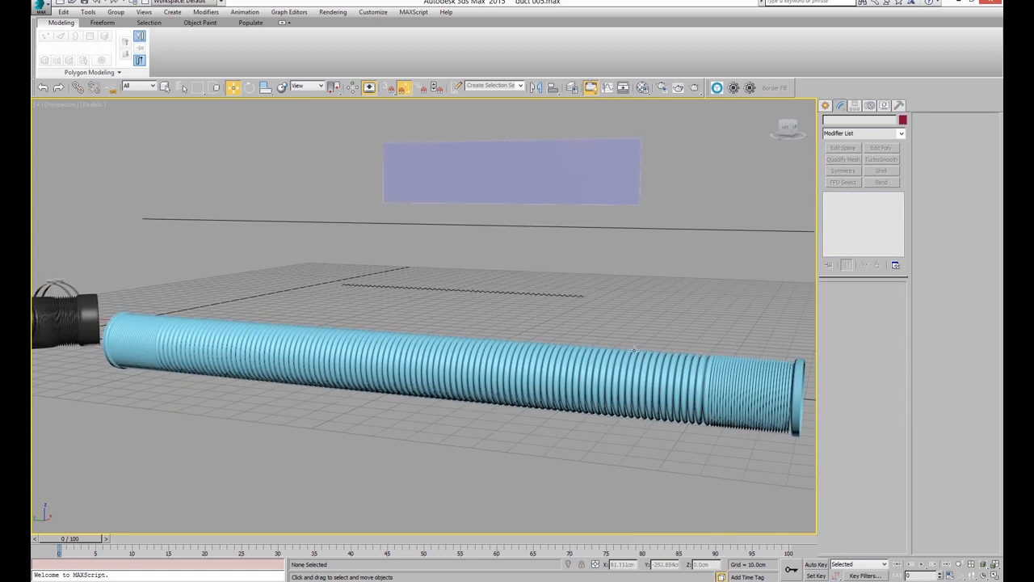
mouse_move(255, 345)
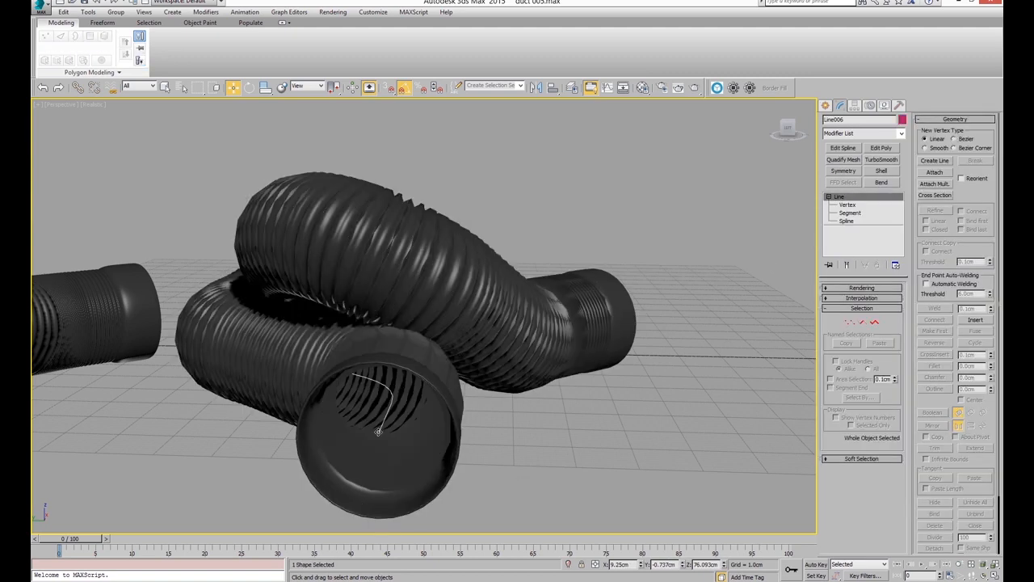
- Path Deform the ribbed tube along a drawn Line and give it a black material
click(846, 203)
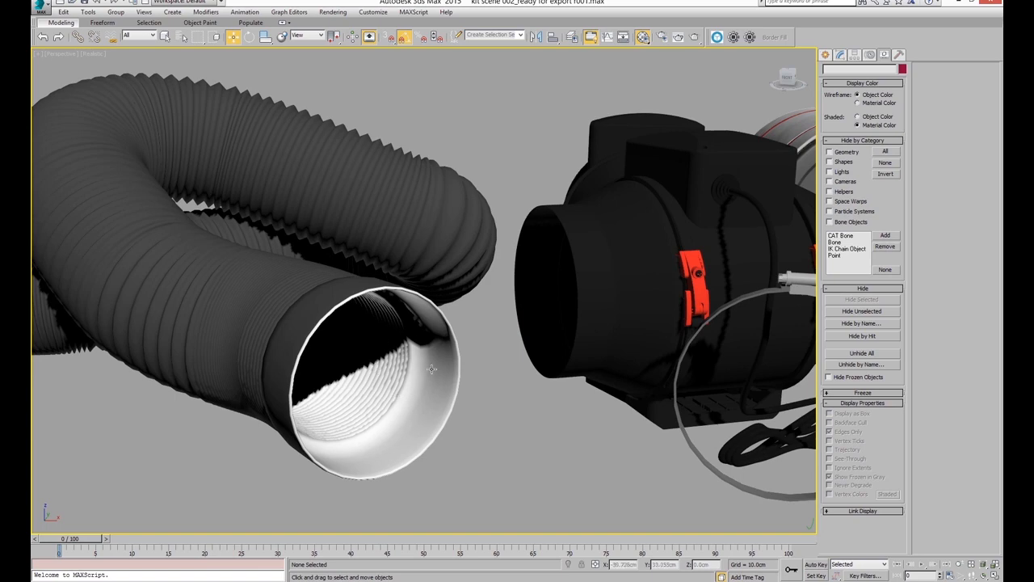
mouse_move(272, 308)
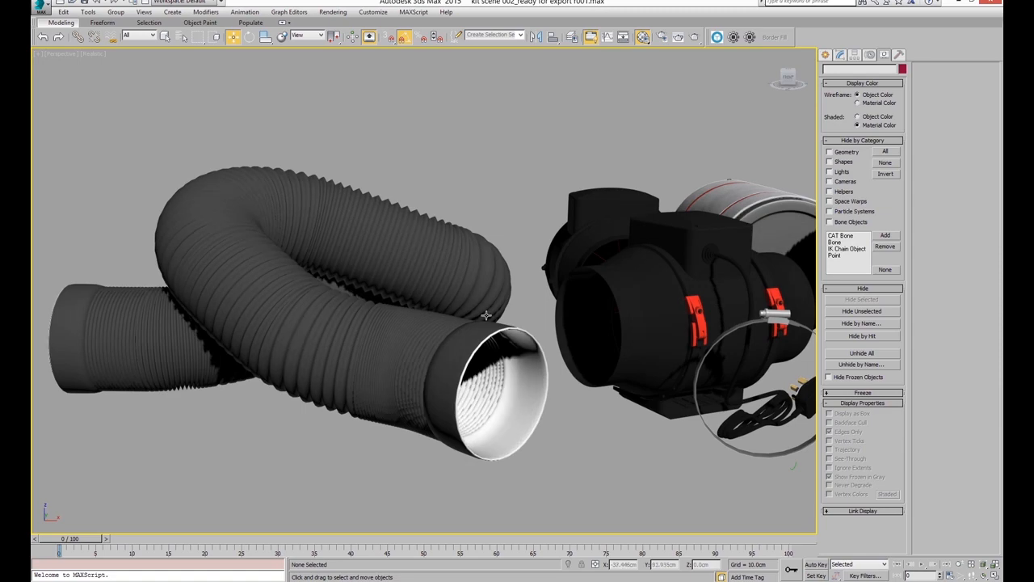
- Select the hose, review its Shell inner/outer material IDs and bring up its material in the editor
click(485, 315)
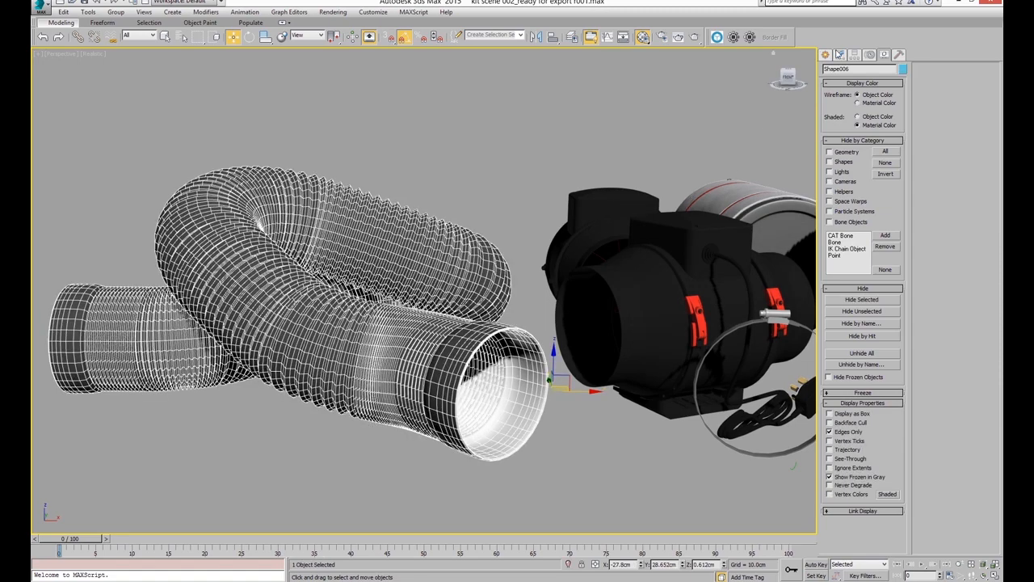
click(840, 54)
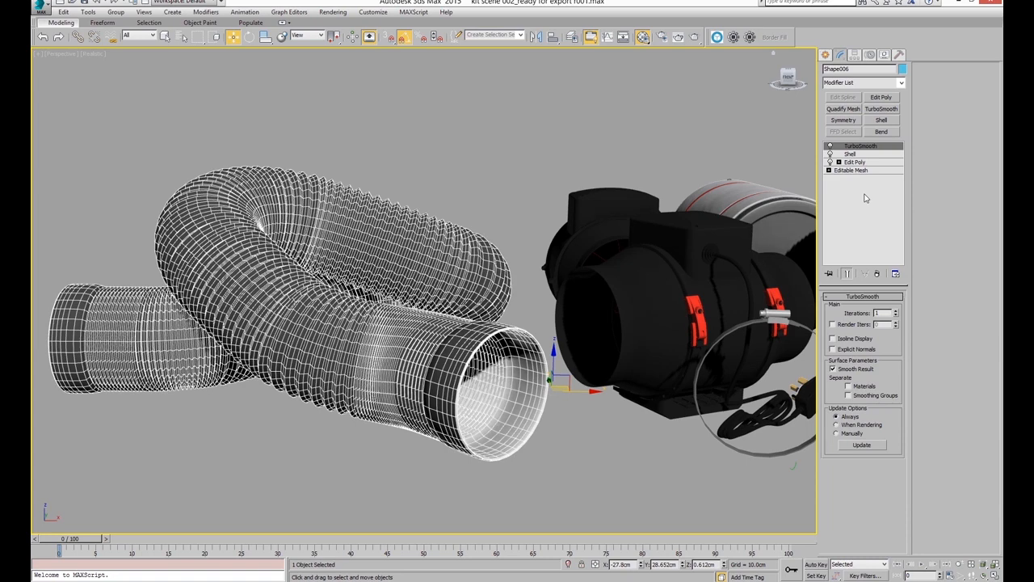
click(850, 153)
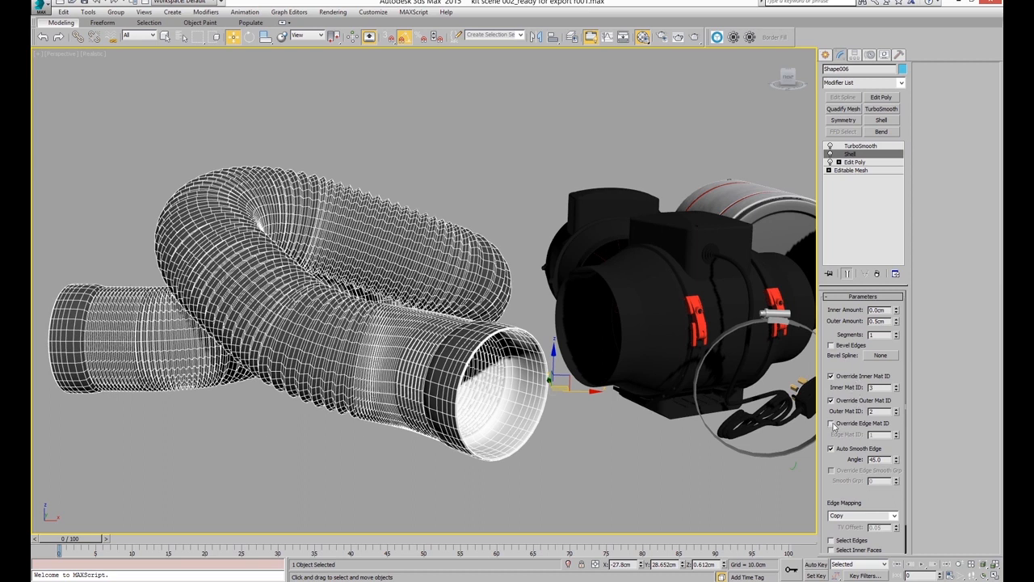
click(832, 423)
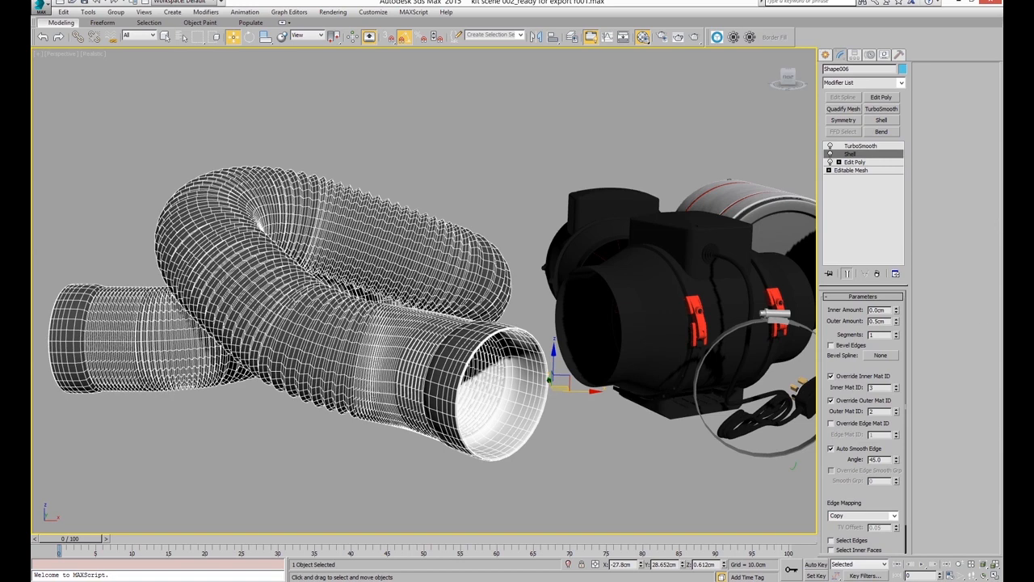
click(643, 36)
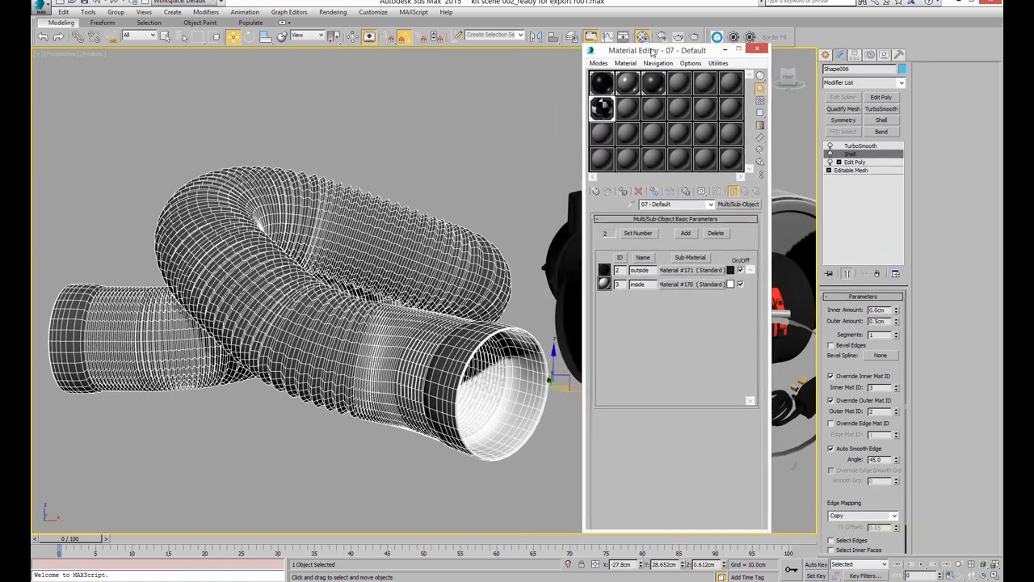
- Move the Material Editor aside and close it, leaving the hose and fan scene
drag(656, 50, 681, 54)
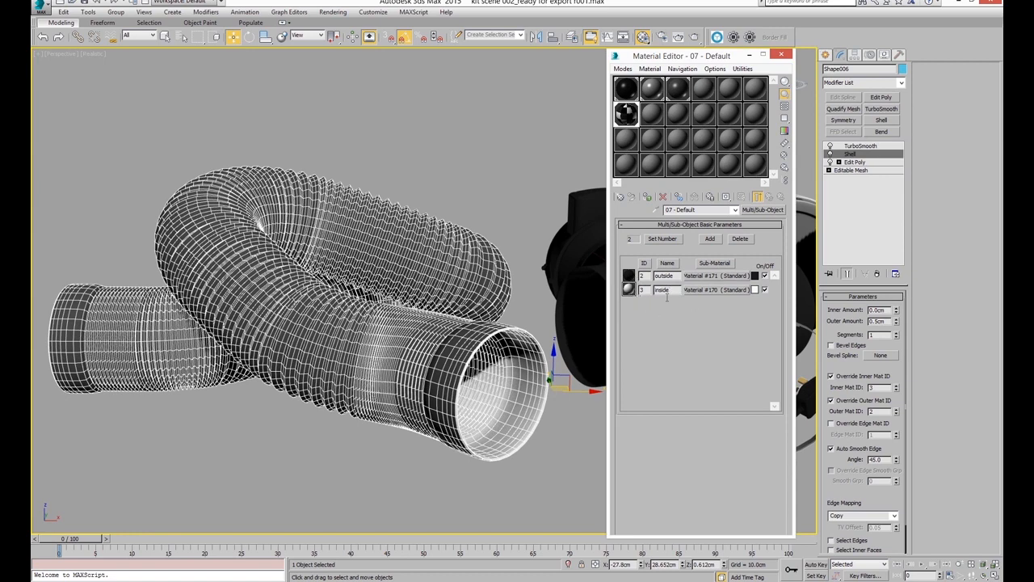
mouse_move(719, 92)
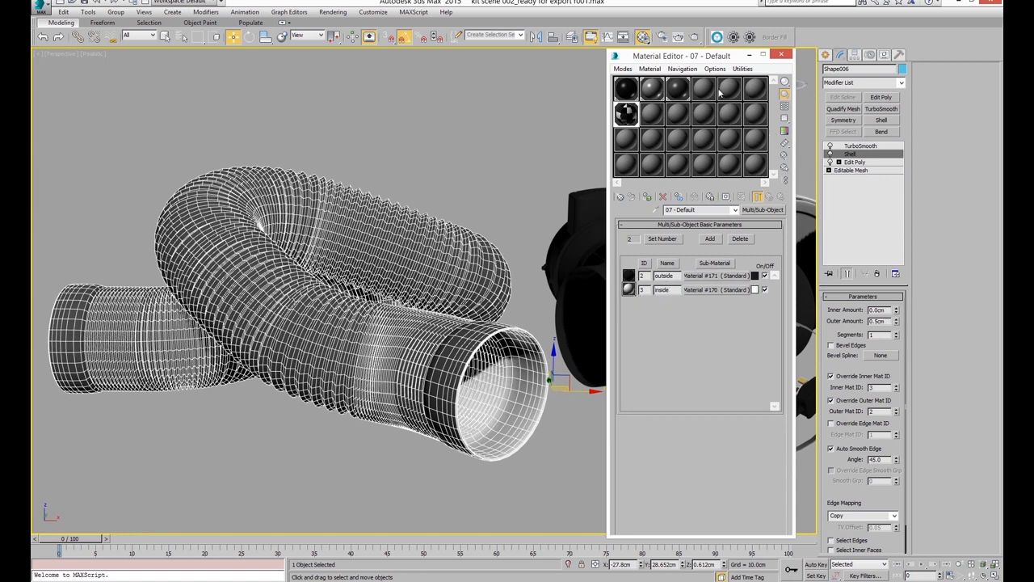
click(780, 55)
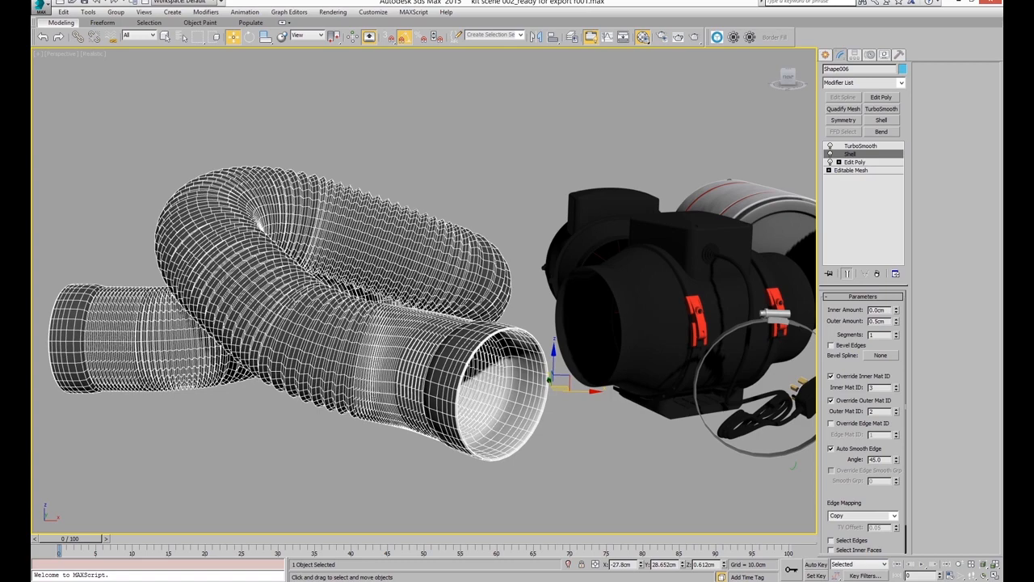